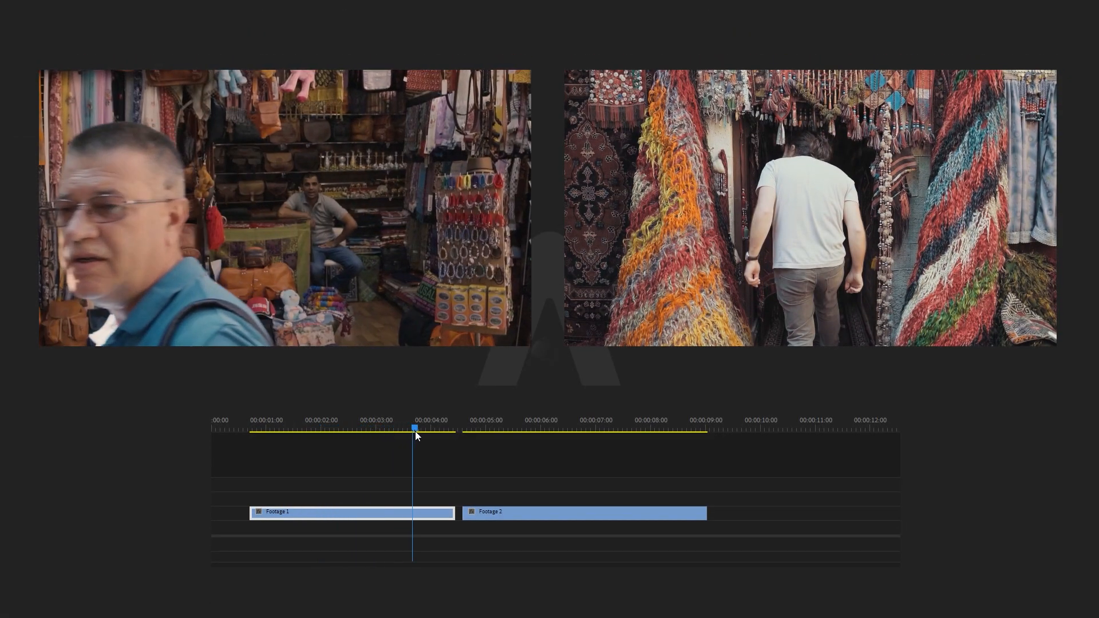
Select Footage 1 and Alt-drag a duplicate copy onto the track below it.
left_click(572, 428)
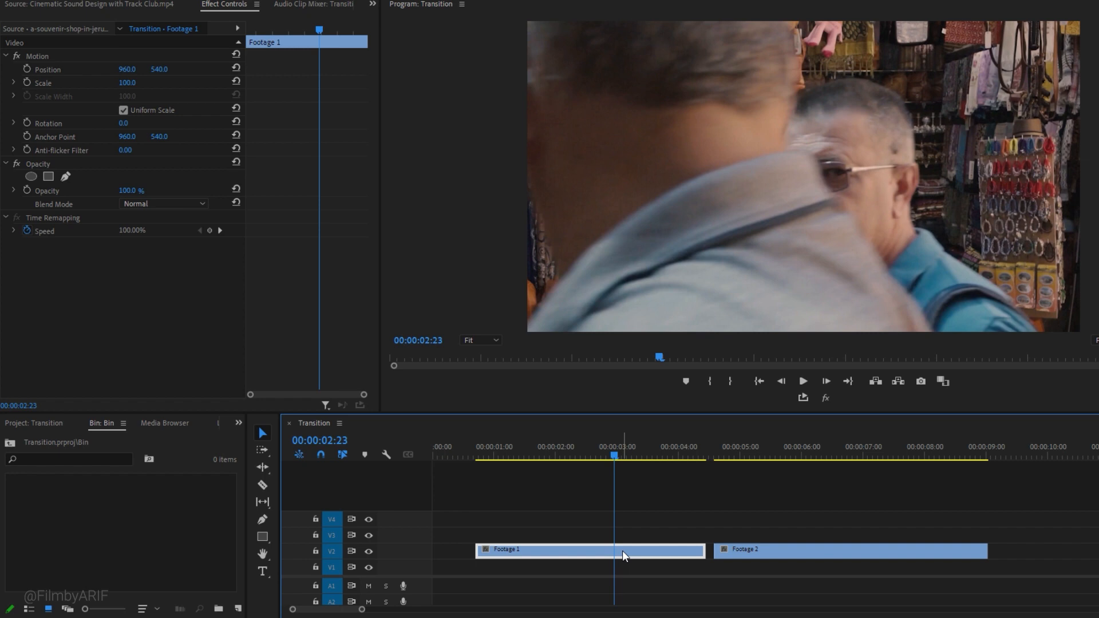
key("alt")
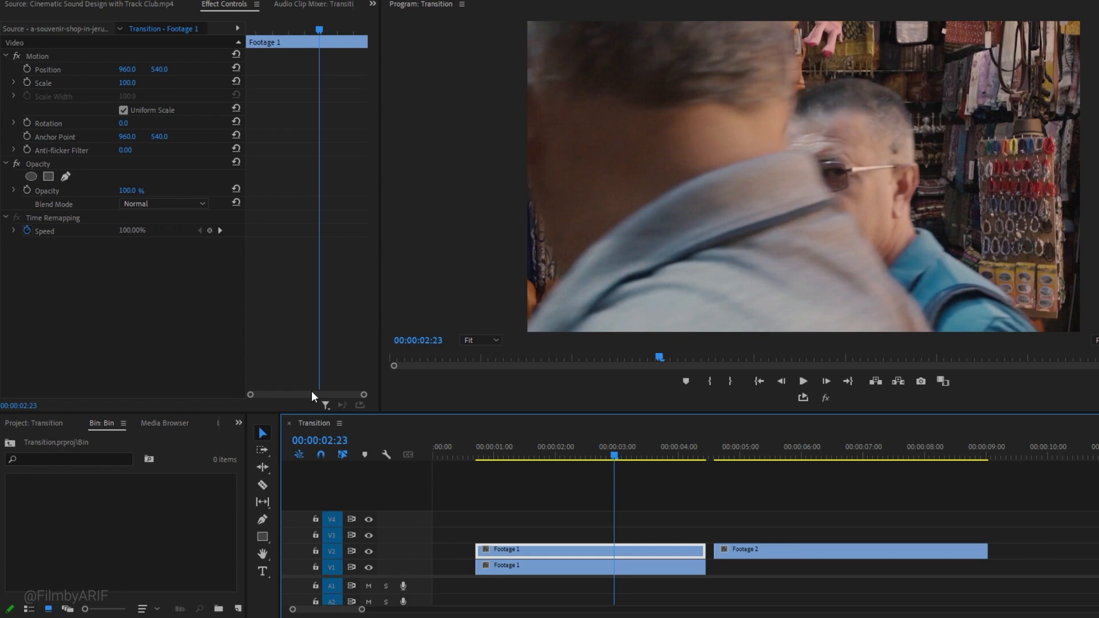
Draw a freeform Opacity mask around the man's shoulder at 25% zoom and keyframe Mask Path at 00:00:02:23.
left_click(64, 177)
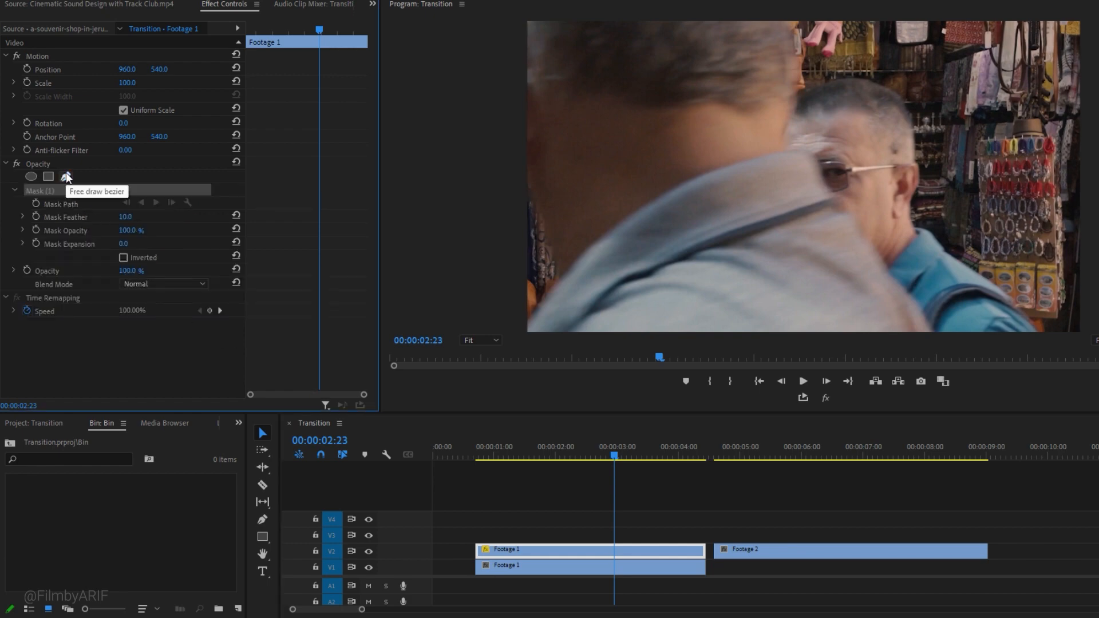
mouse_move(491, 340)
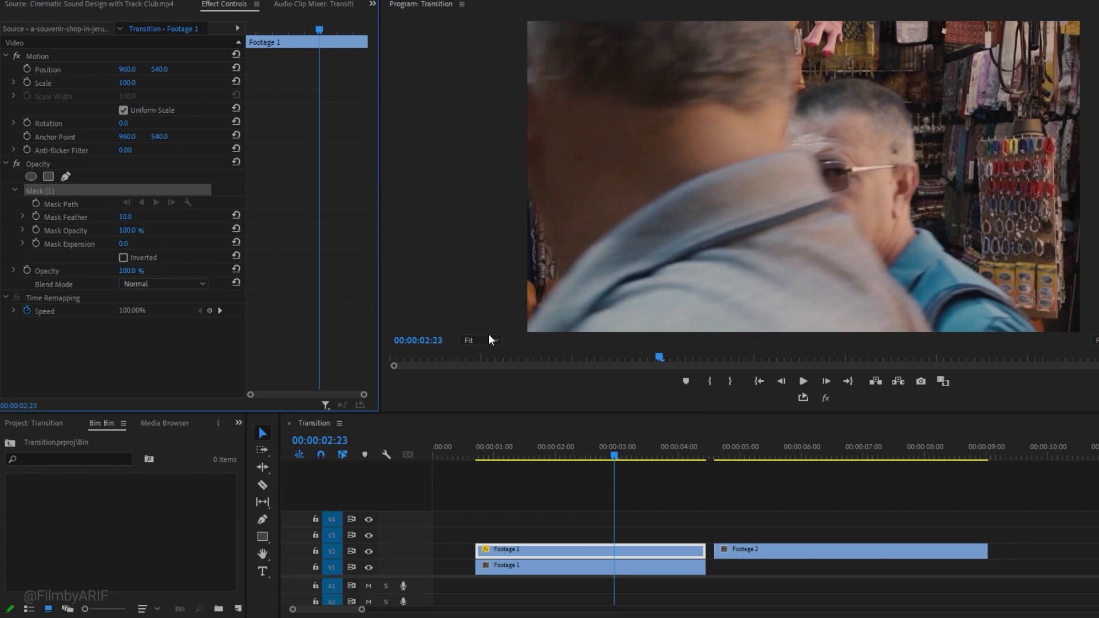
left_click(480, 341)
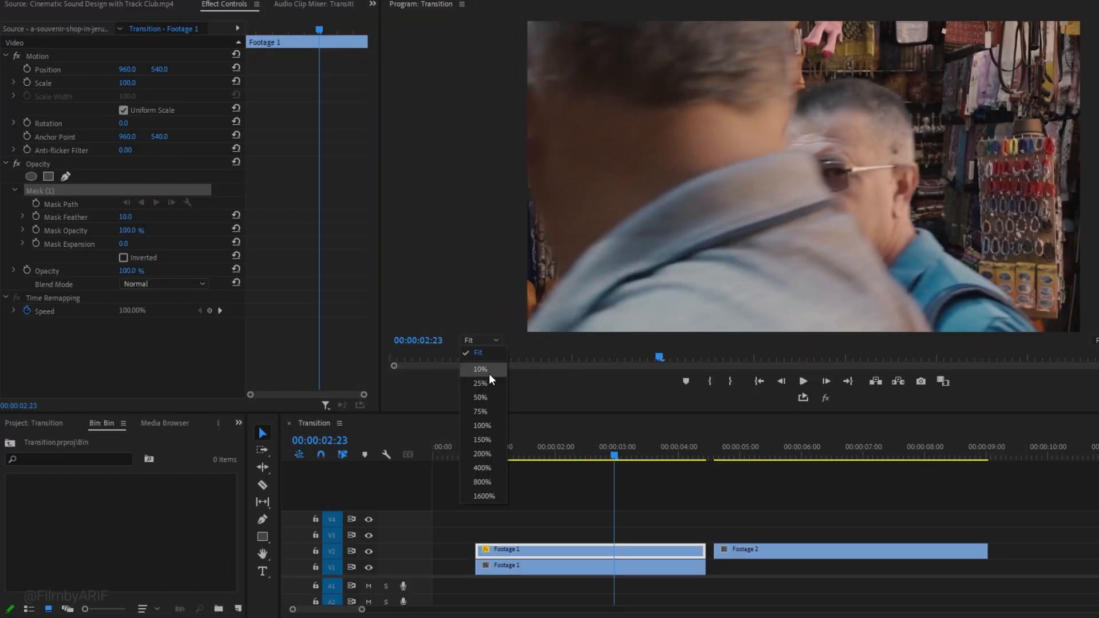
mouse_move(489, 383)
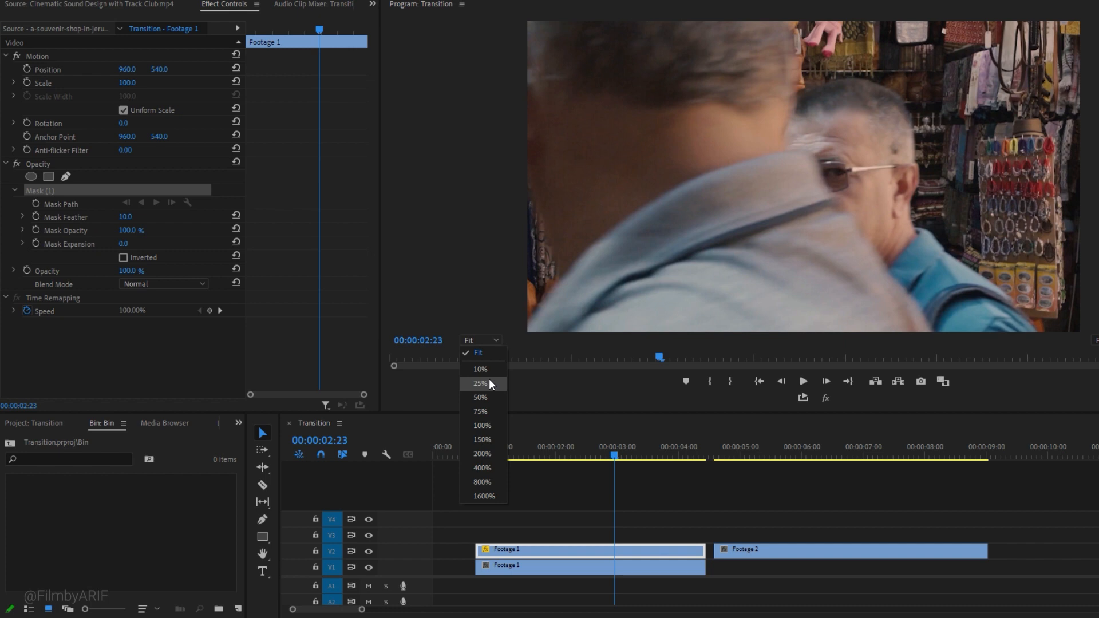
left_click(478, 383)
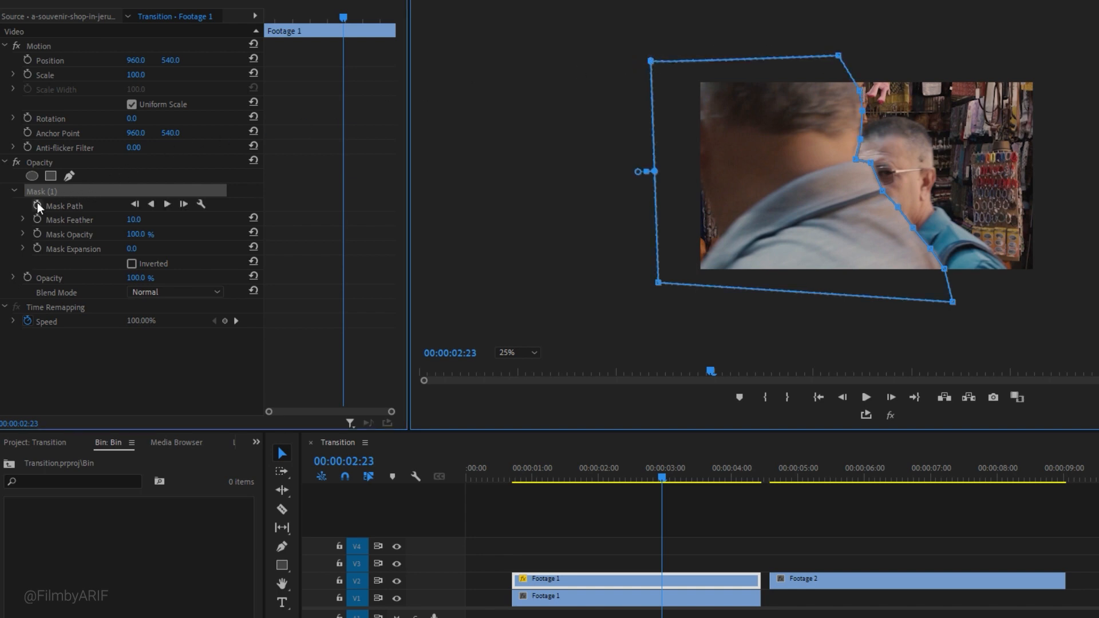
left_click(37, 205)
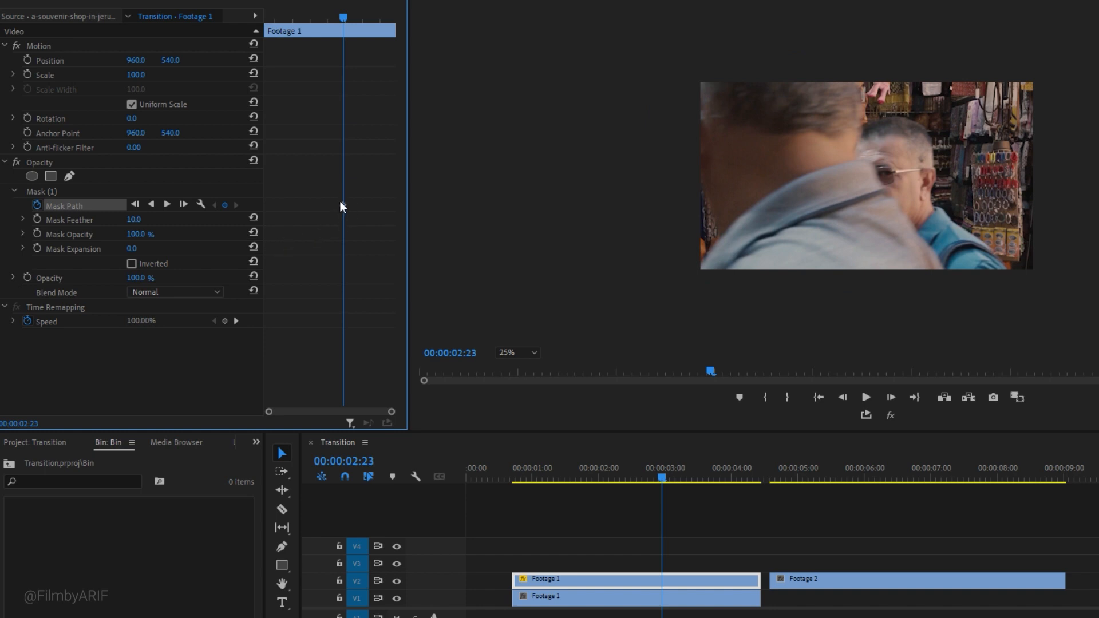
mouse_move(327, 211)
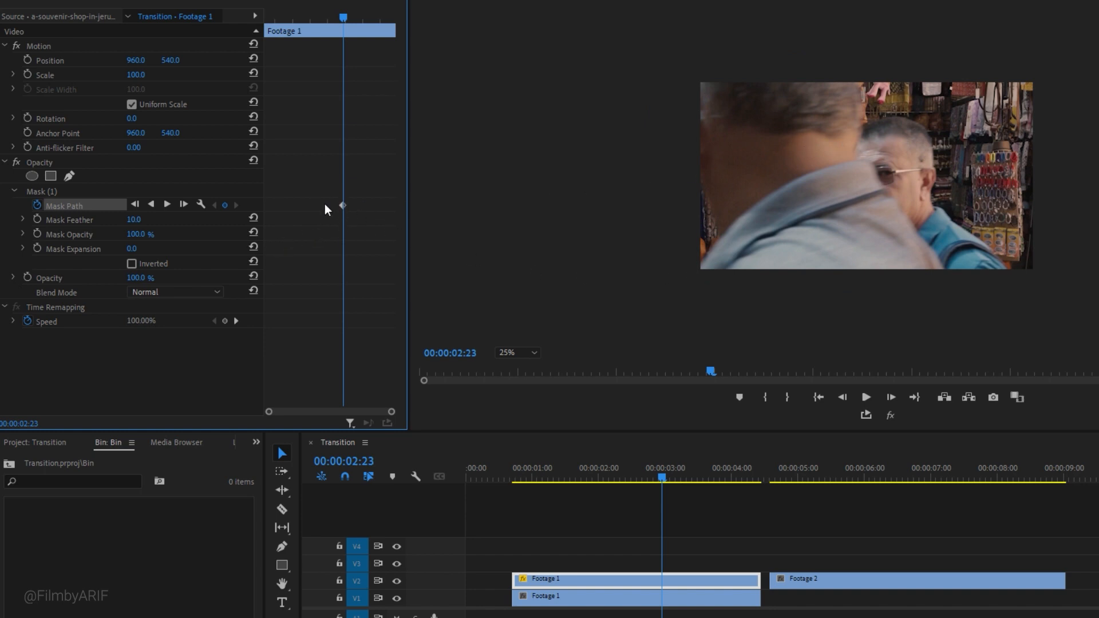
left_click(64, 205)
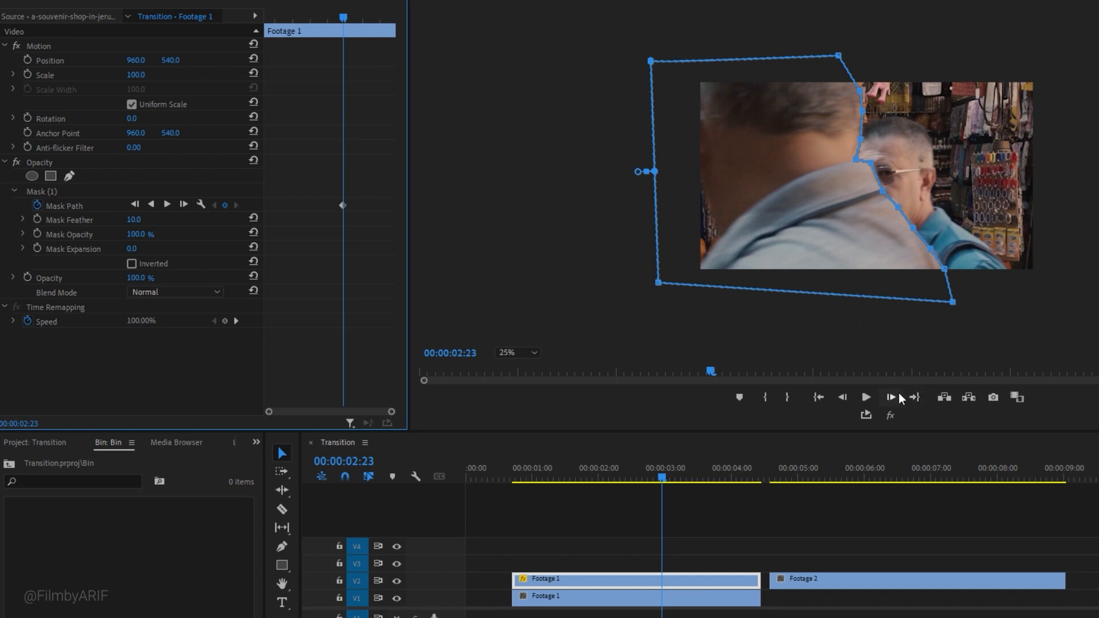
Step forward frame by frame to 00:00:03:14, reshaping the mask to follow the shoulder out of frame.
left_click(890, 397)
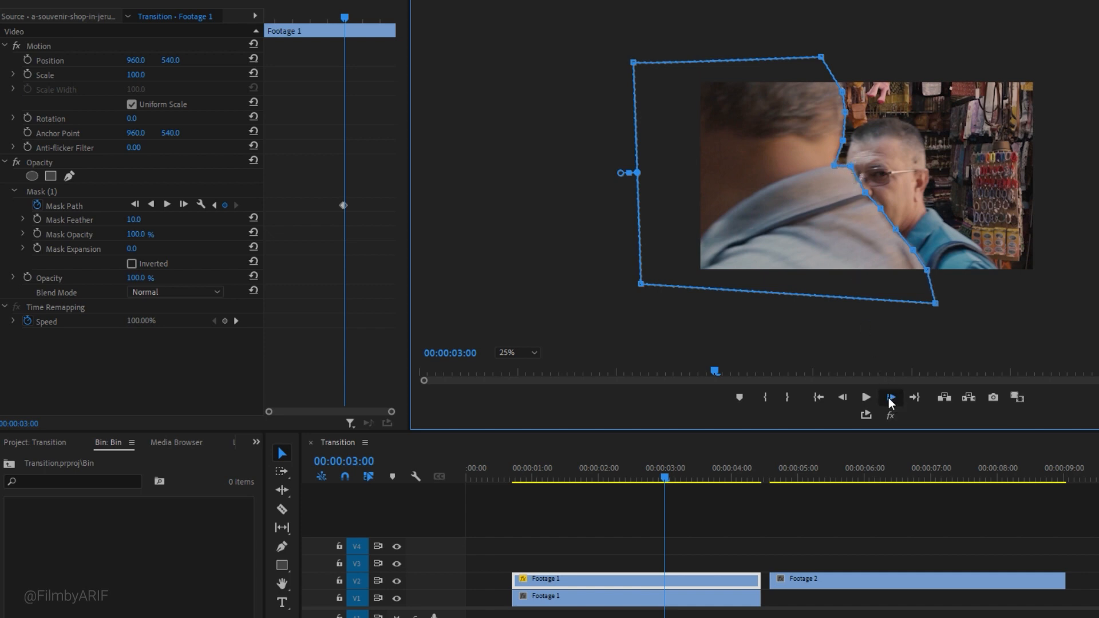
left_click(890, 397)
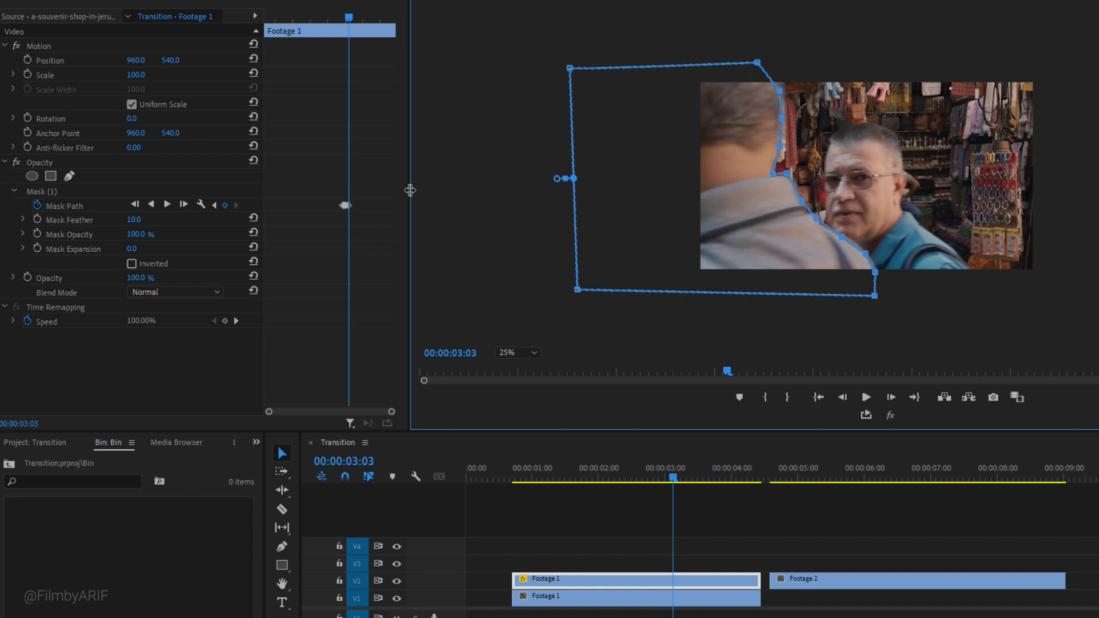
mouse_move(345, 199)
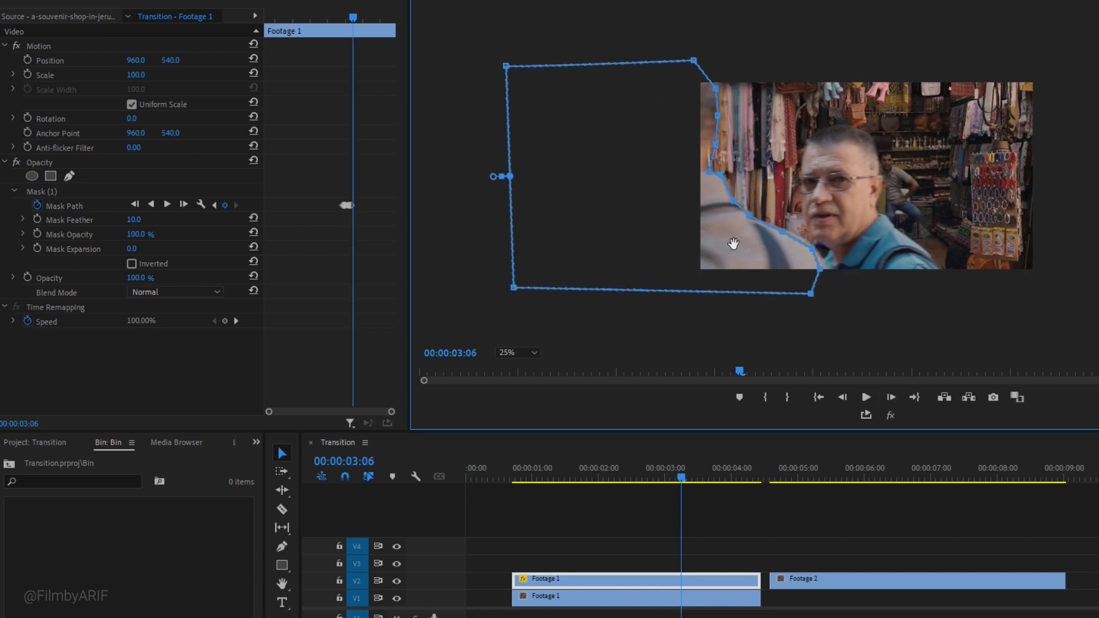
left_click(891, 397)
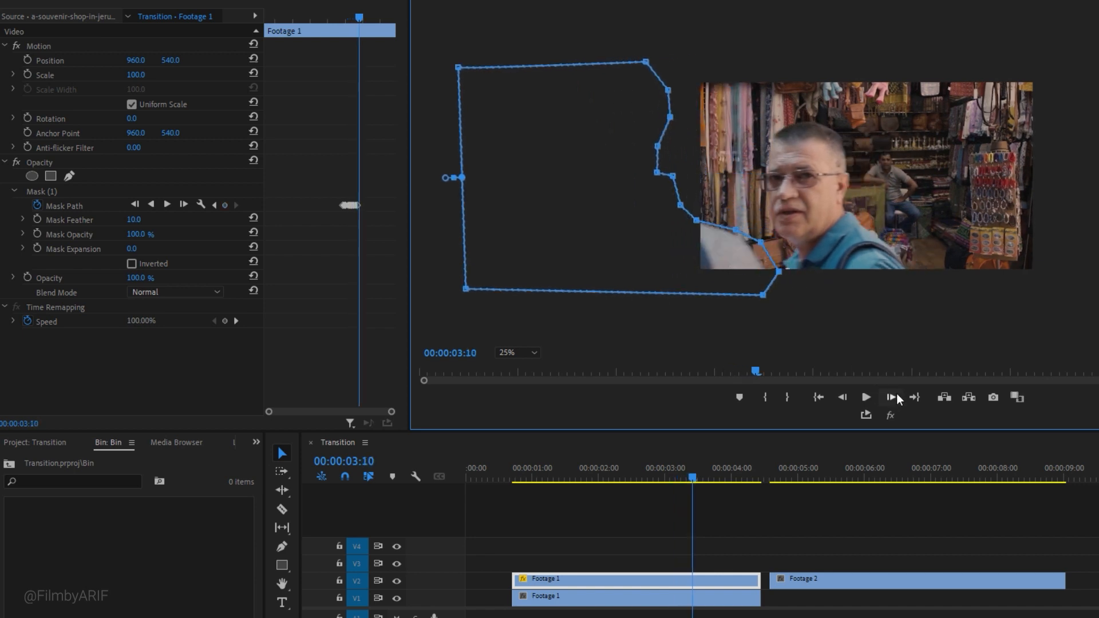
left_click(891, 397)
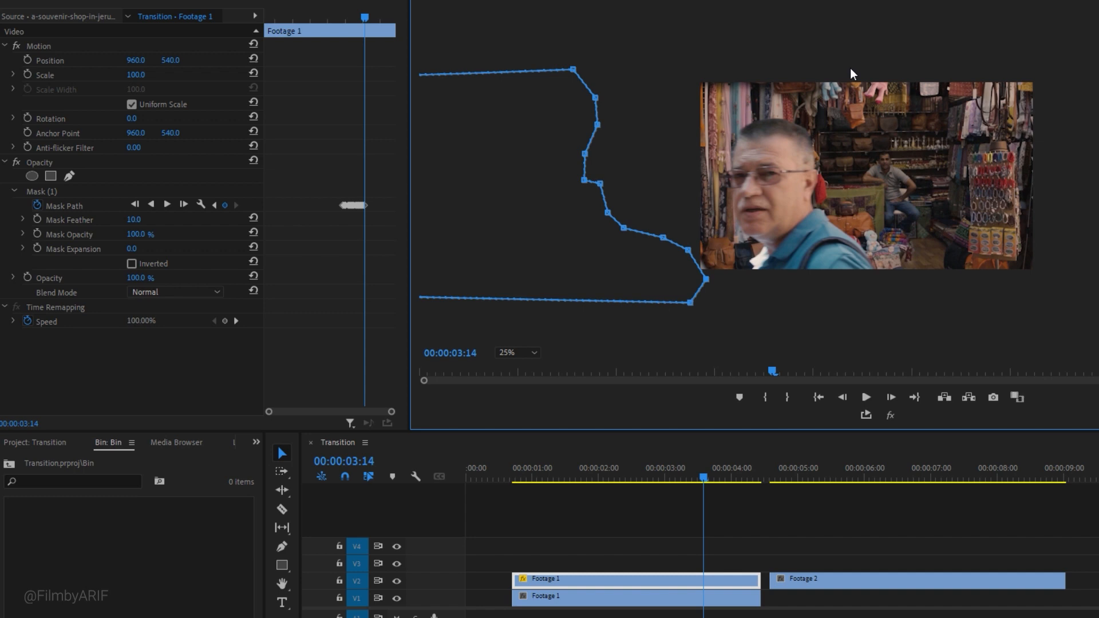
mouse_move(373, 26)
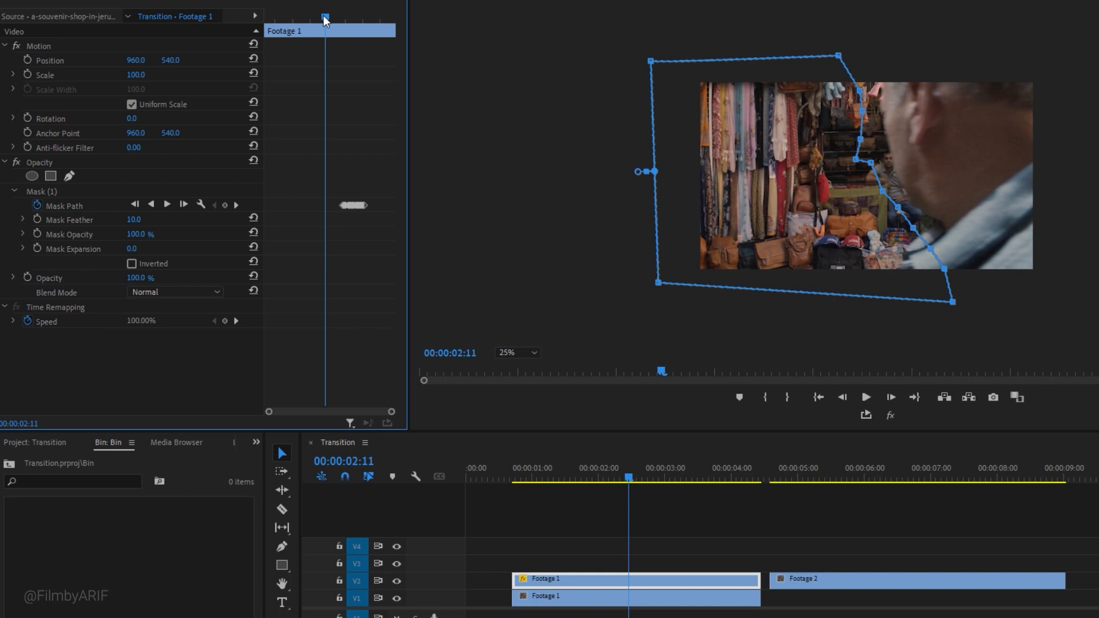
mouse_move(236, 211)
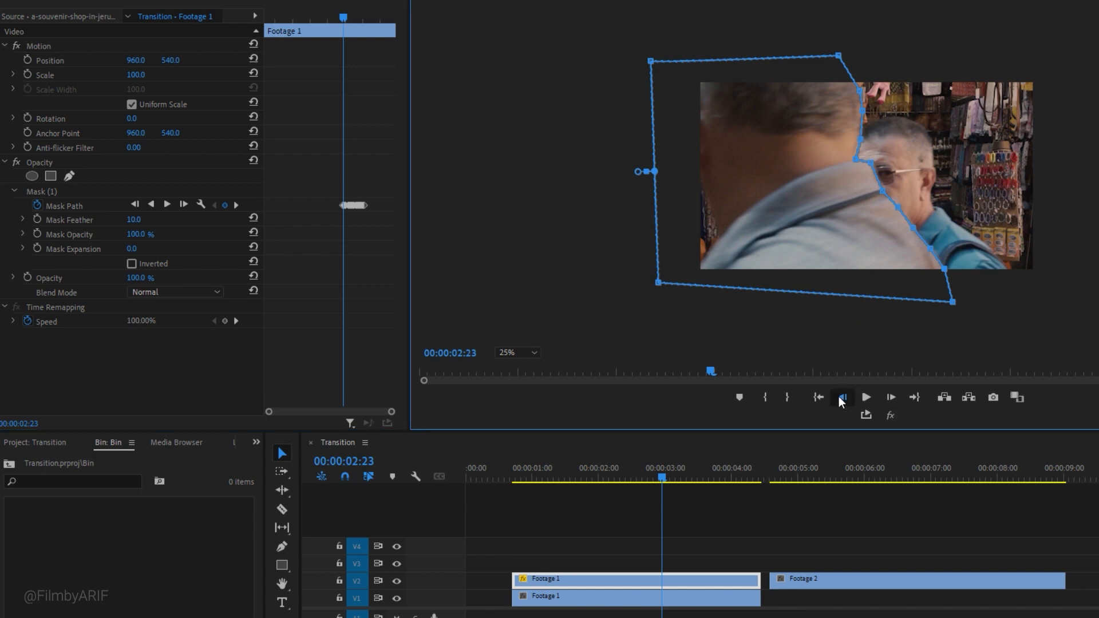
Step backward from 00:00:02:23, reshaping the mask each frame to track the head and shoulder.
left_click(841, 397)
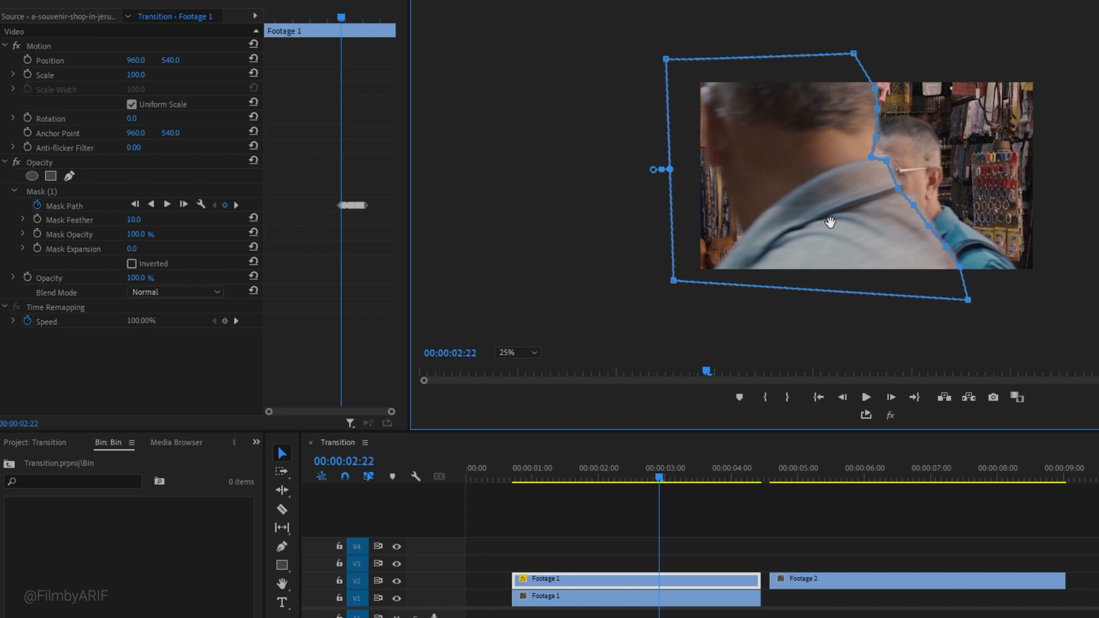
left_click(842, 397)
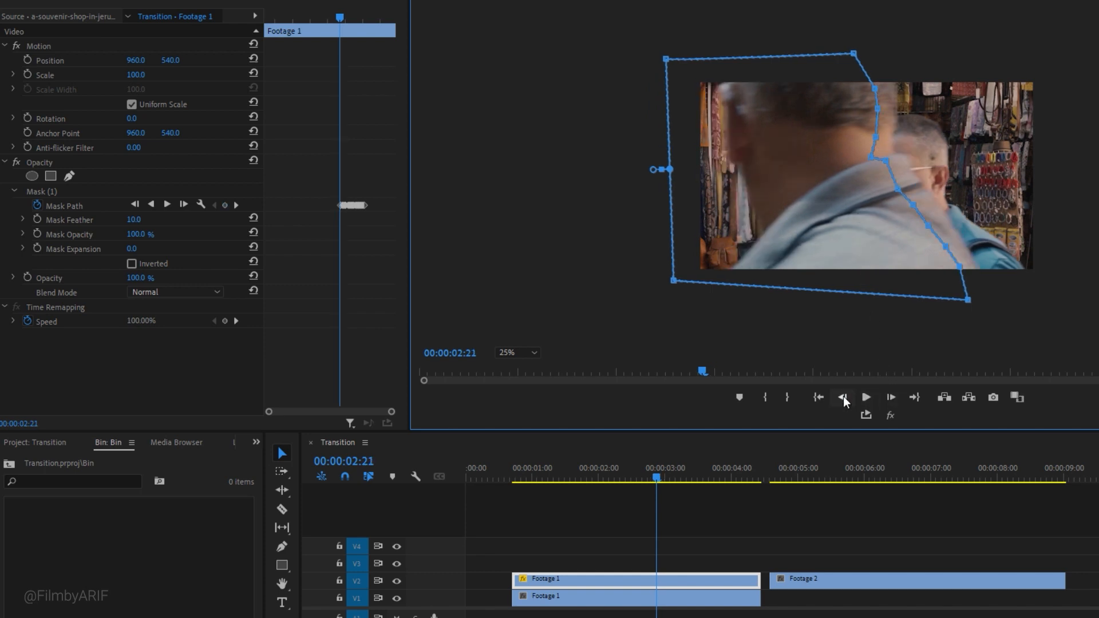
left_click(842, 397)
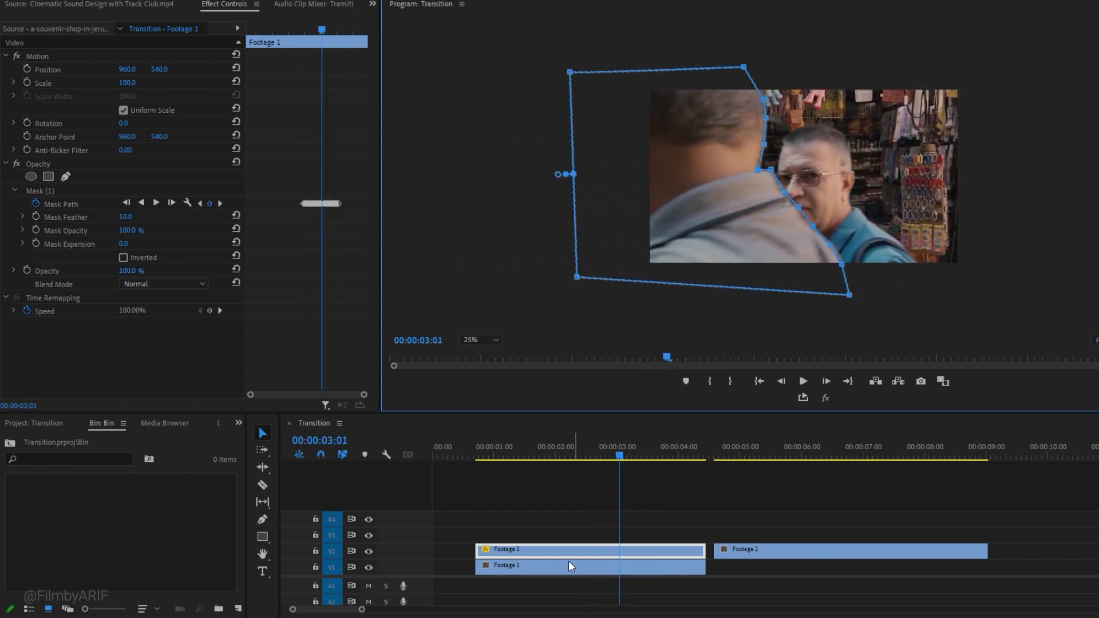
Clear the duplicate Footage 1 on V1 and raise Mask Feather to 32.
right_click(570, 566)
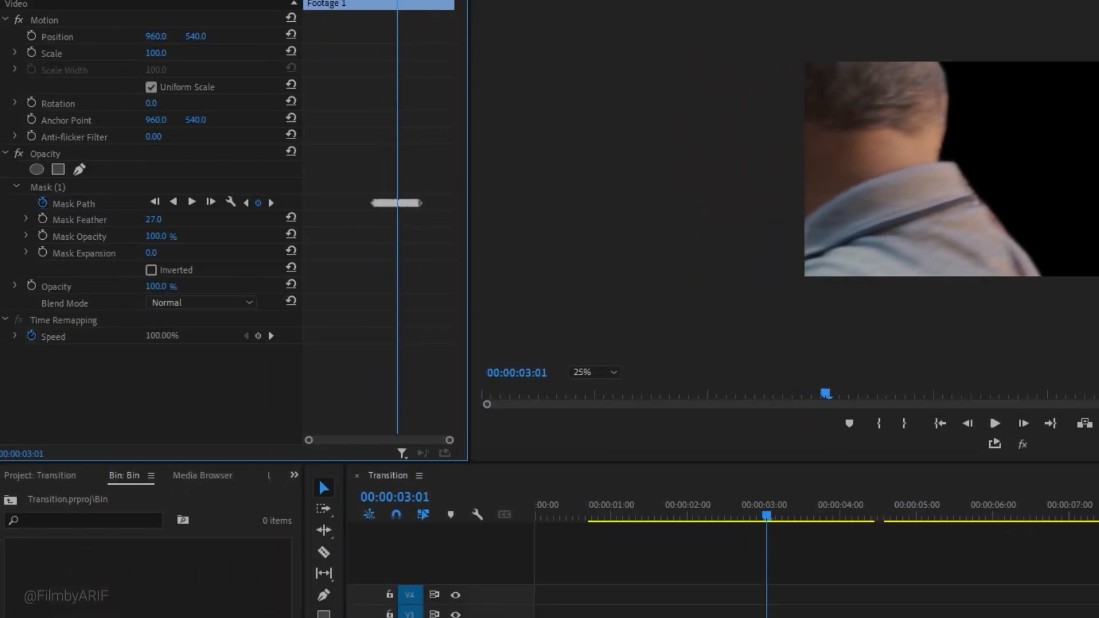
left_click_drag(152, 219, 175, 220)
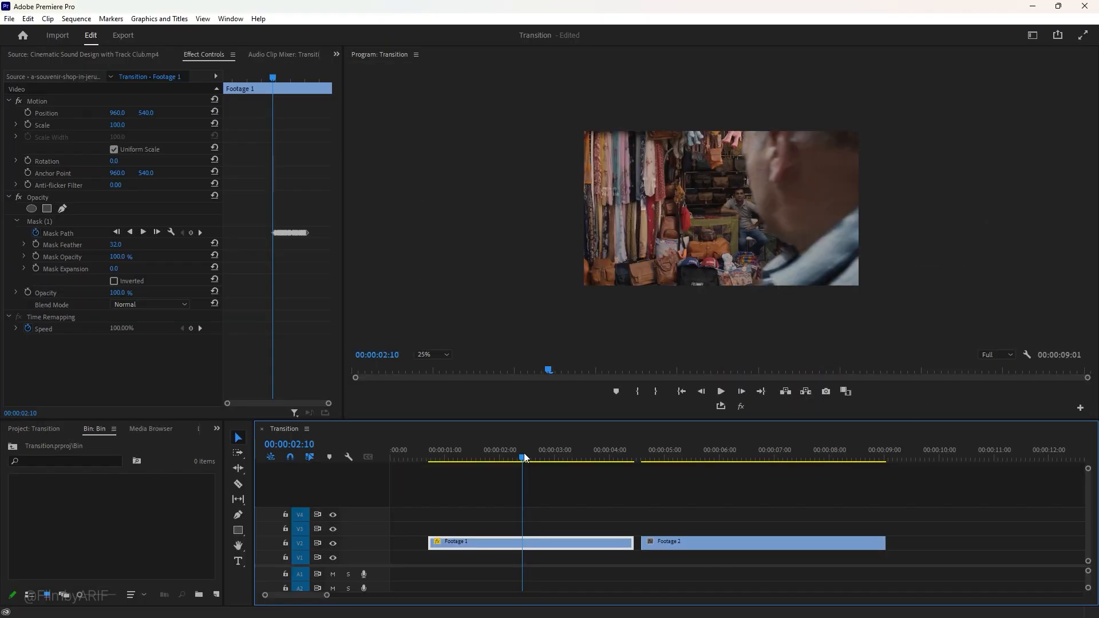
Fit the Program Monitor view and move Footage 2 to V1 beneath the end of Footage 1.
left_click(431, 354)
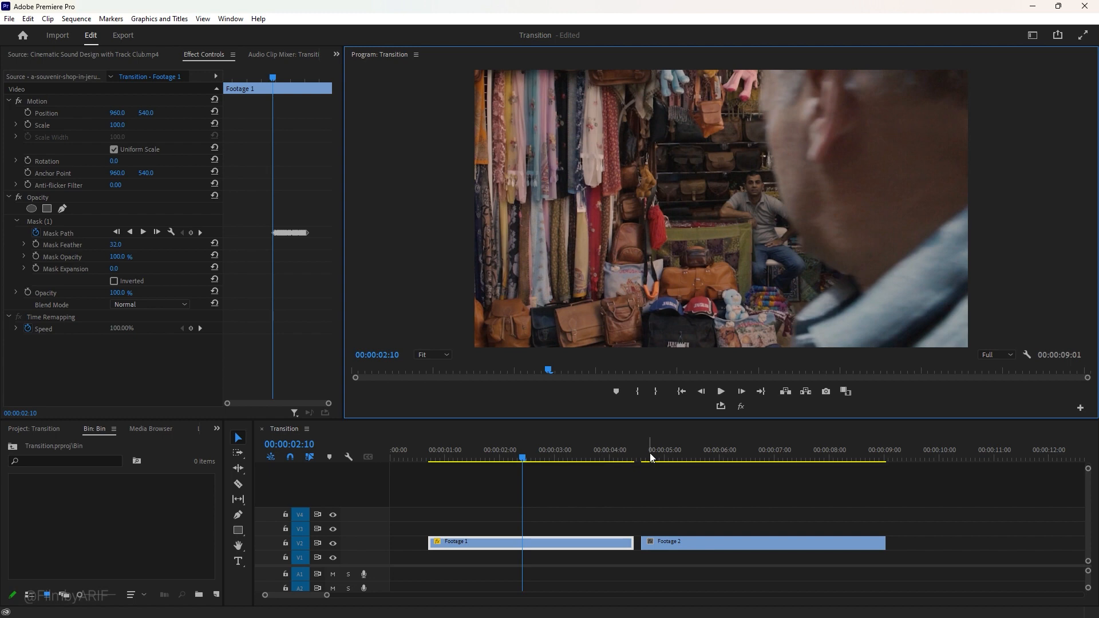
left_click(722, 541)
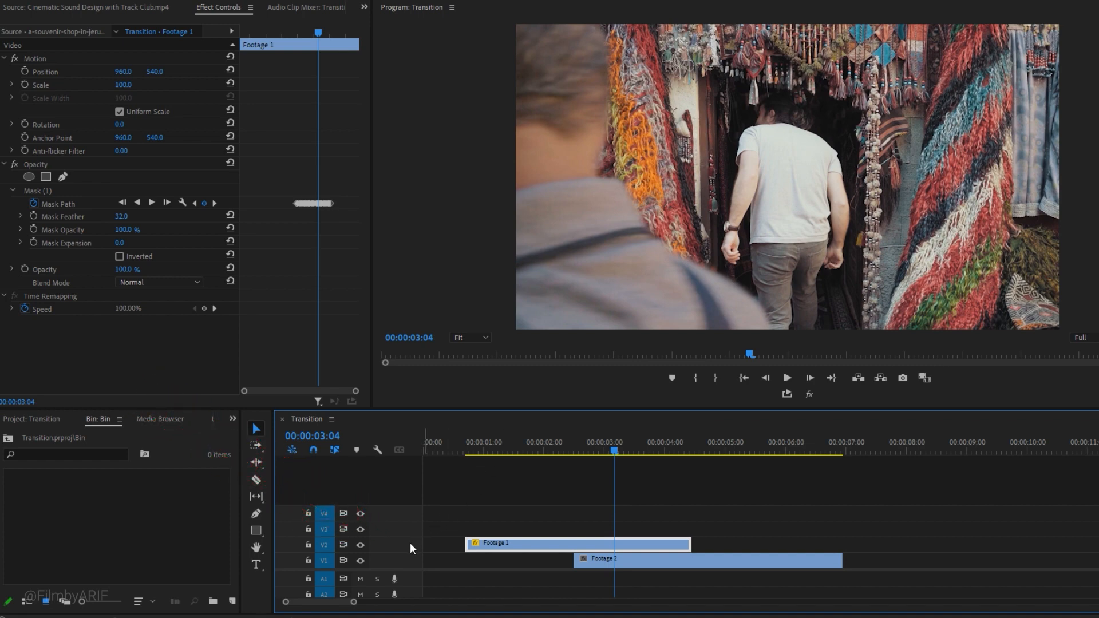
Add a smooth Time Remapping speed ramp accelerating Footage 1 after 00:00:02:12, then review it.
key("alt")
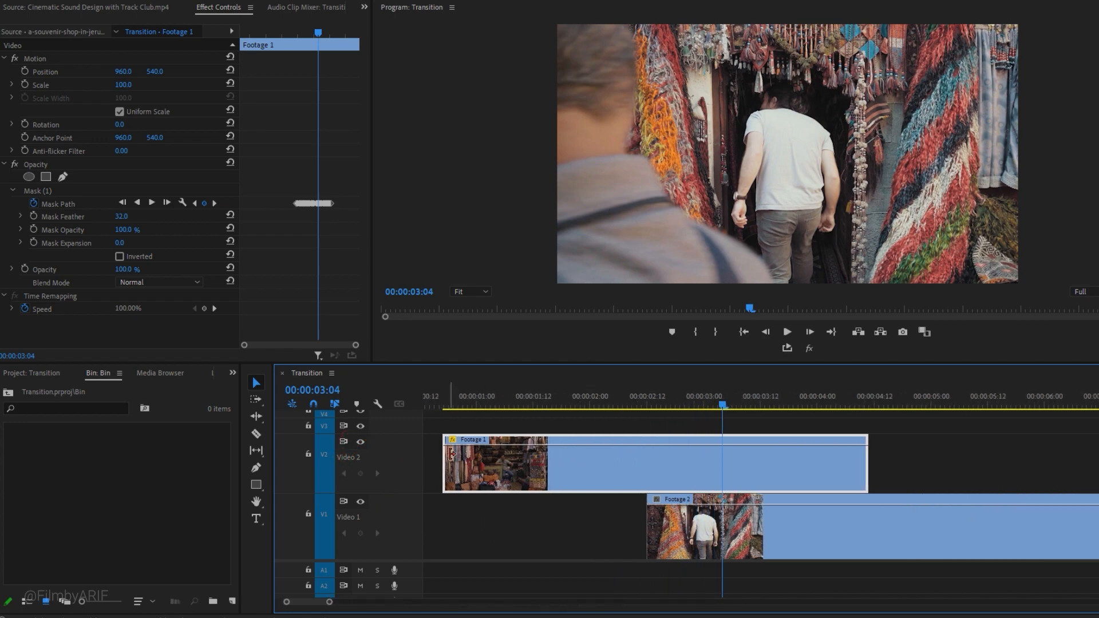
right_click(453, 439)
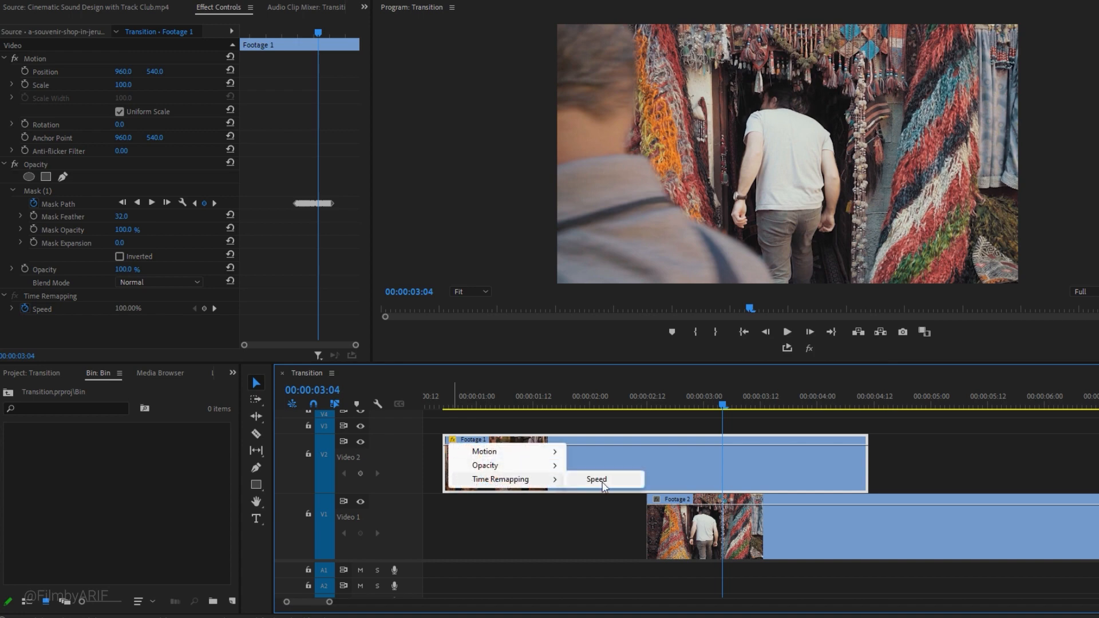
left_click(595, 479)
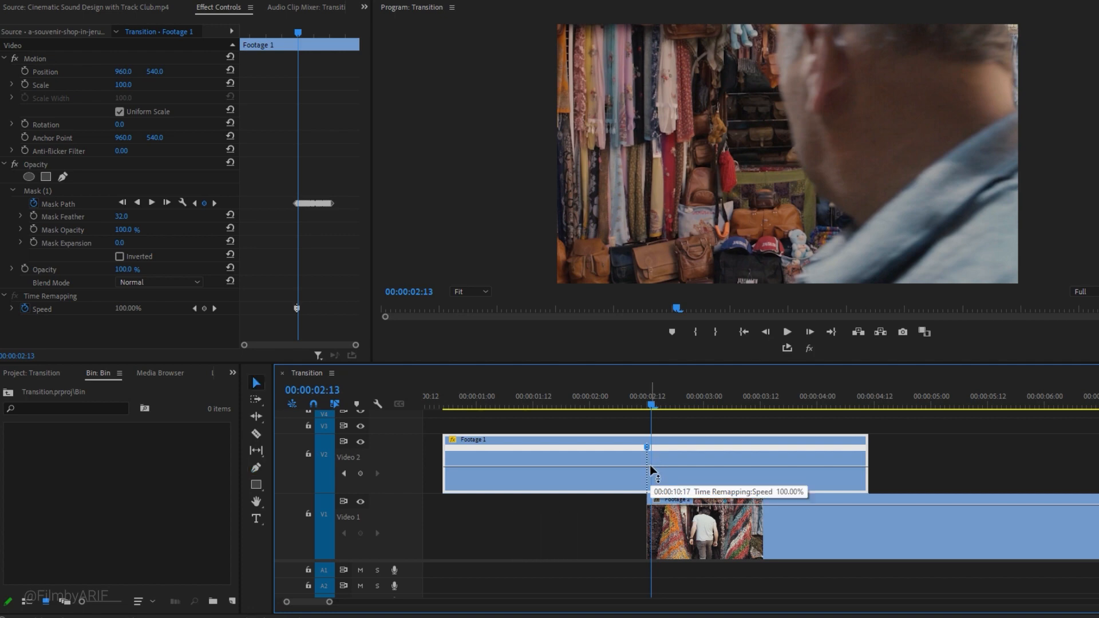
key("v")
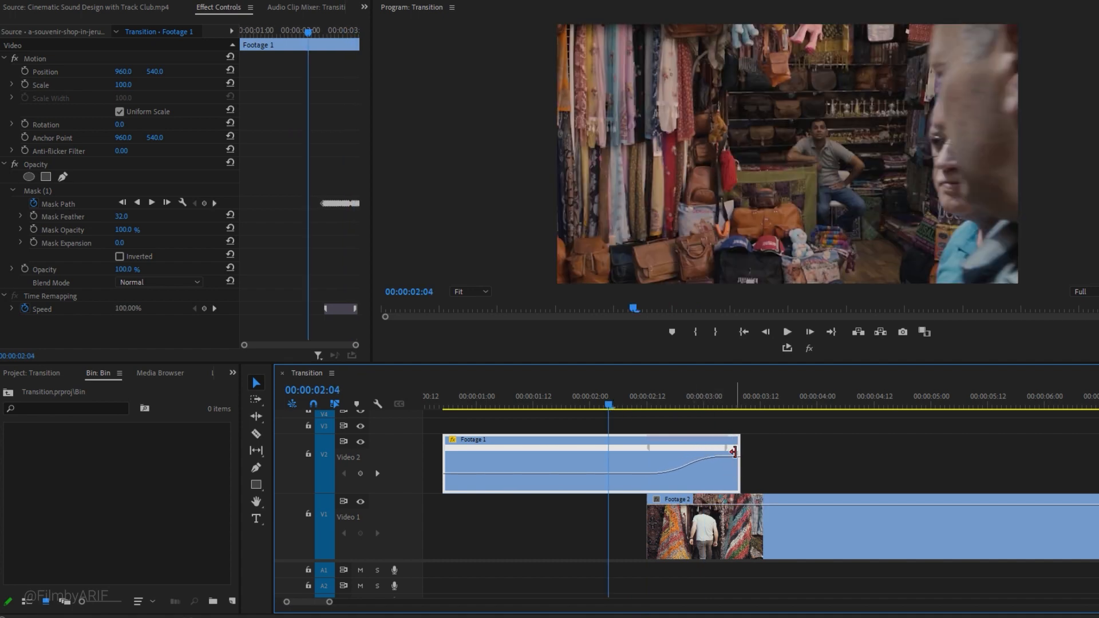
left_click(785, 332)
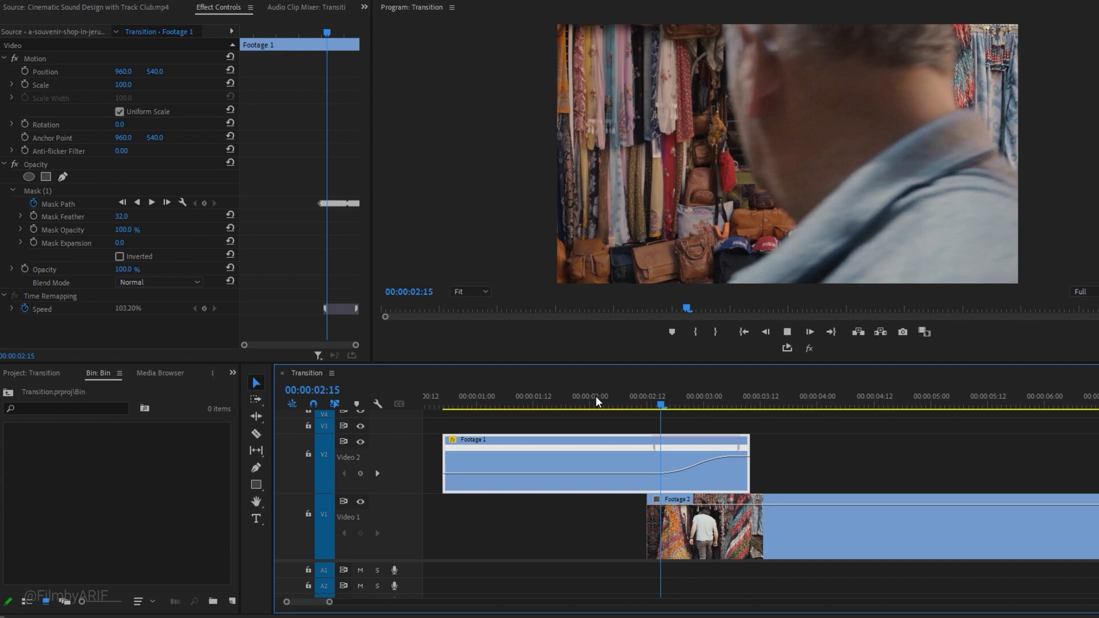
left_click(641, 405)
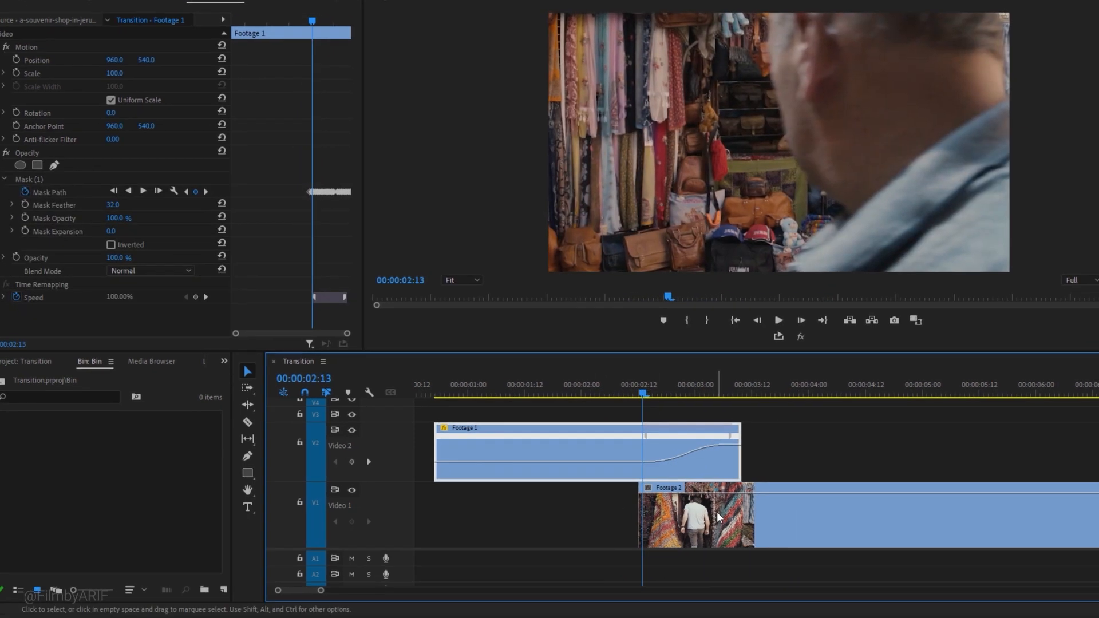
Give Footage 2 a speed ramp starting fast and easing to normal, then check it at the overlap.
right_click(716, 516)
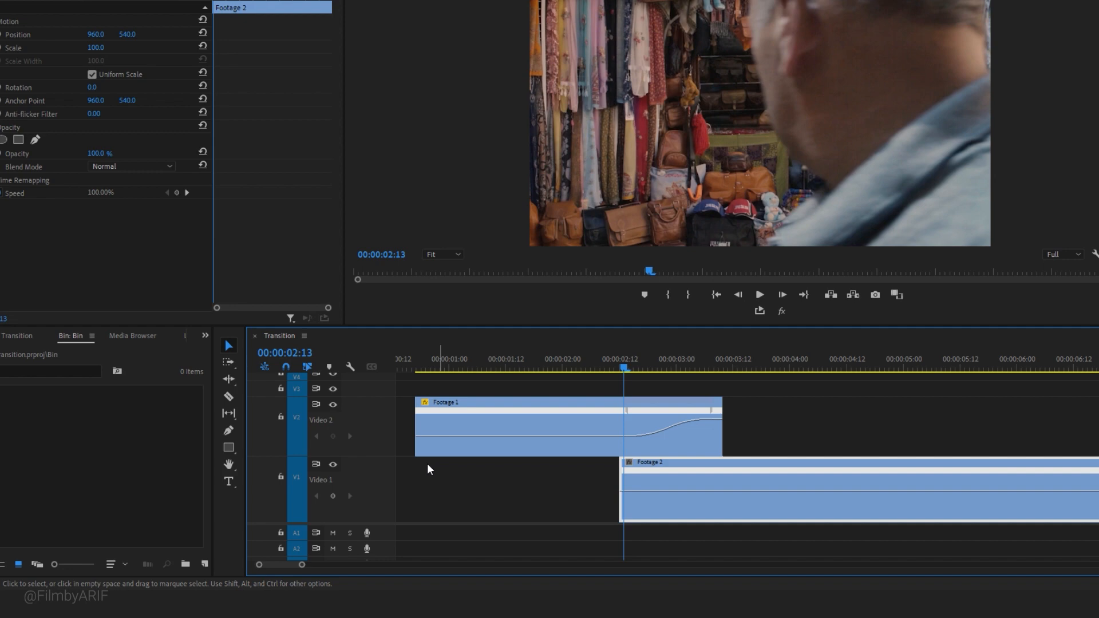
left_click(228, 430)
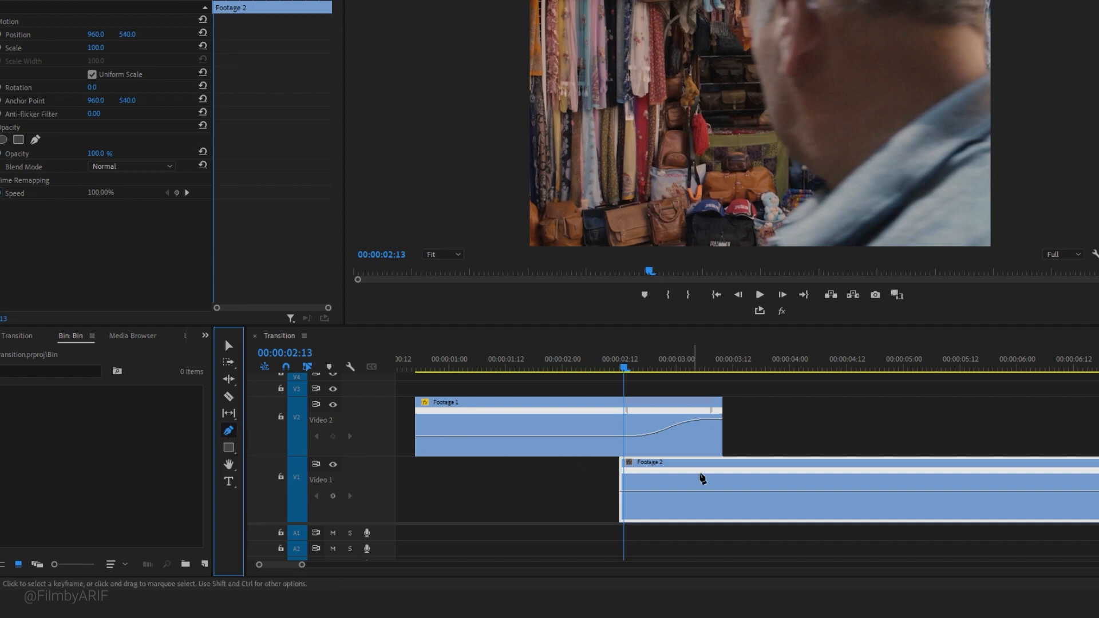
left_click(783, 368)
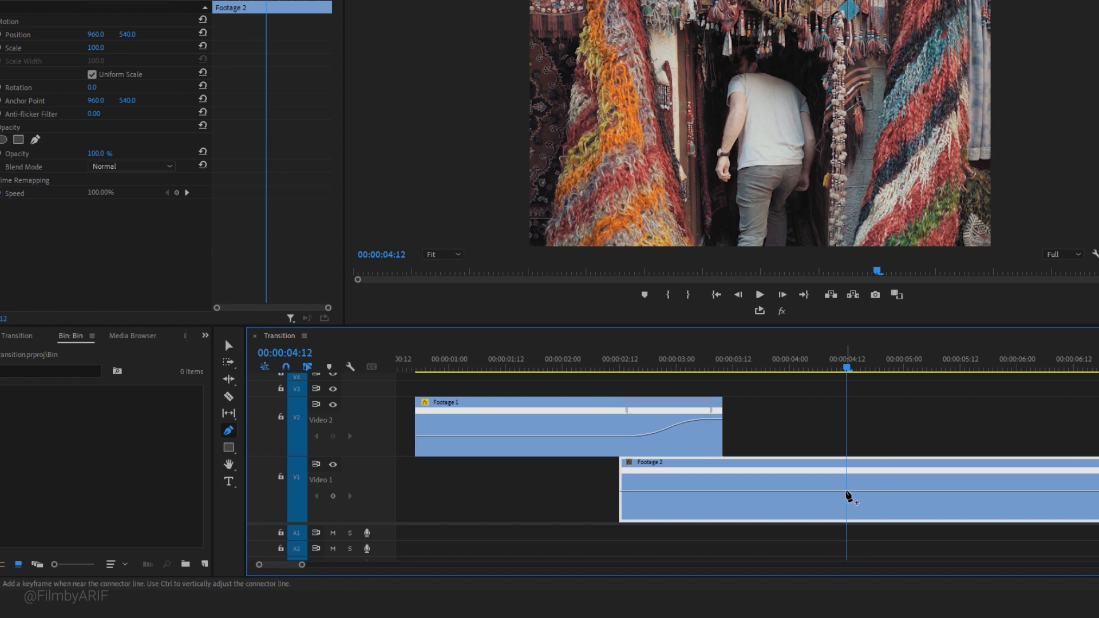
mouse_move(228, 346)
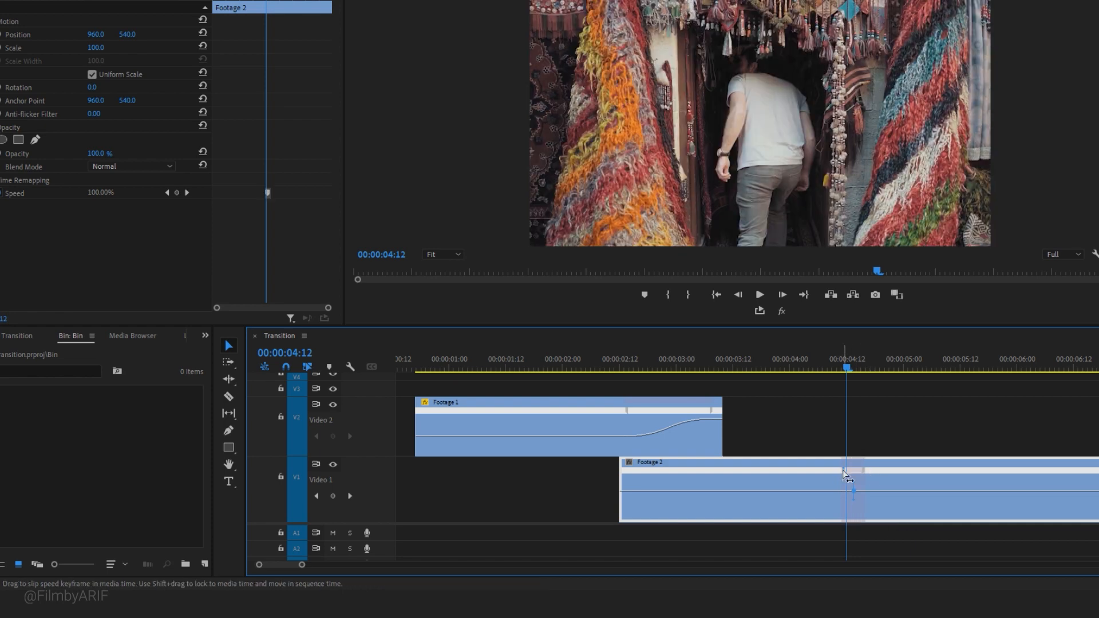
mouse_move(678, 498)
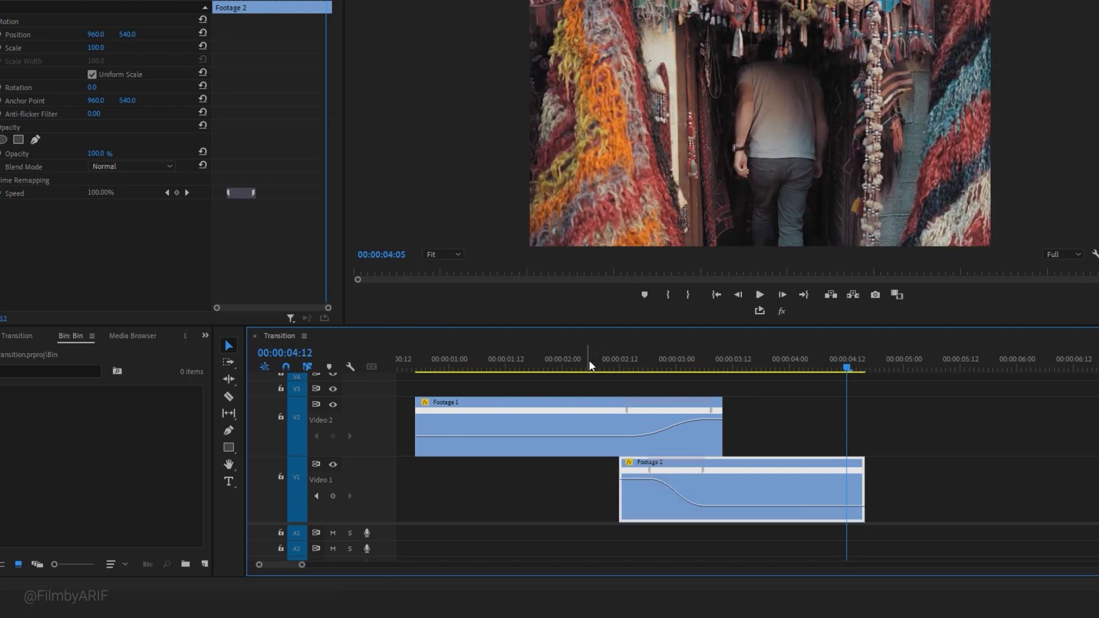
left_click(673, 397)
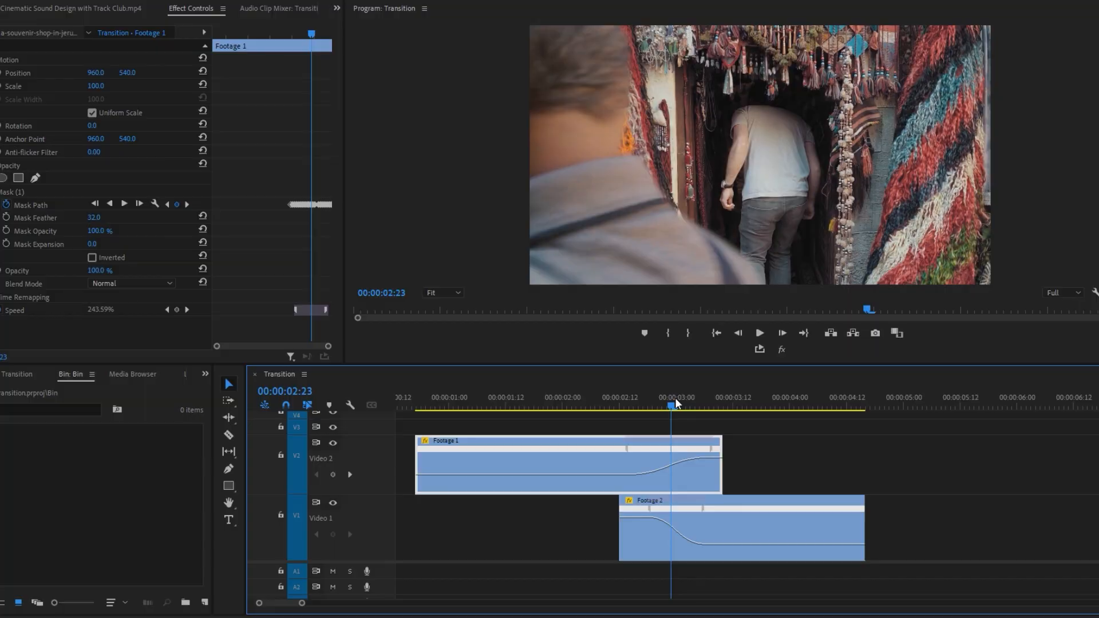
left_click(742, 525)
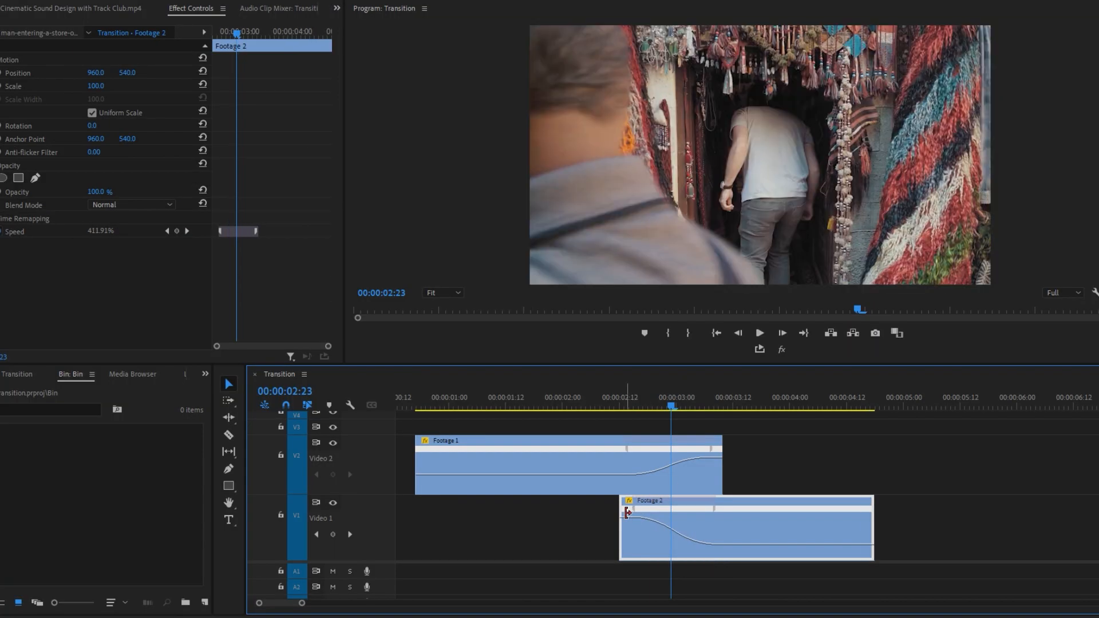